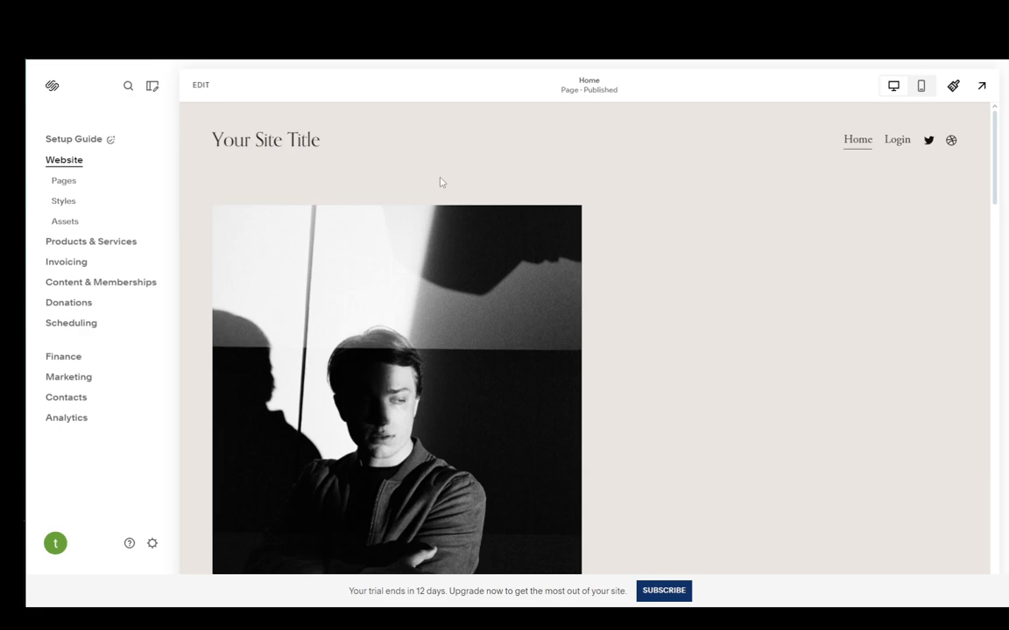
# Move Home into Main Navigation from the Pages panel and start adding a new Blog page
pyautogui.scroll(-3)
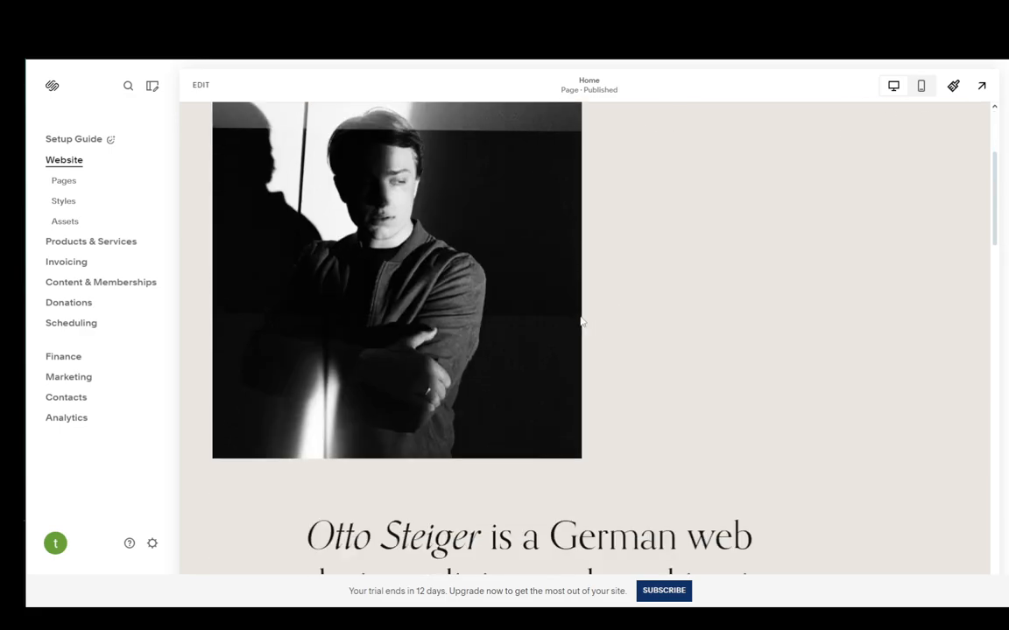
pyautogui.scroll(-3)
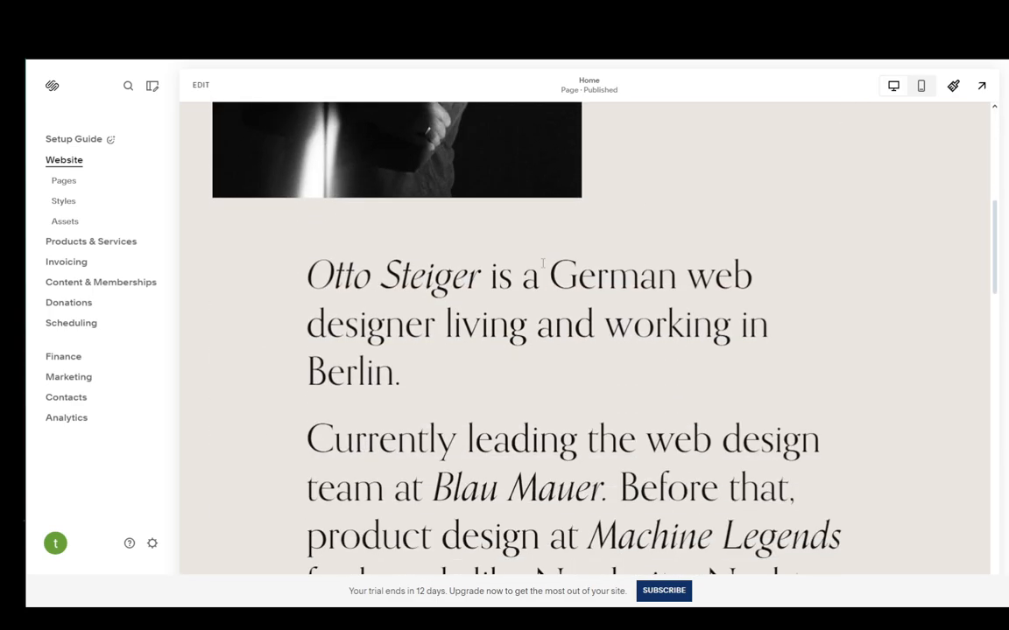
pyautogui.scroll(-3)
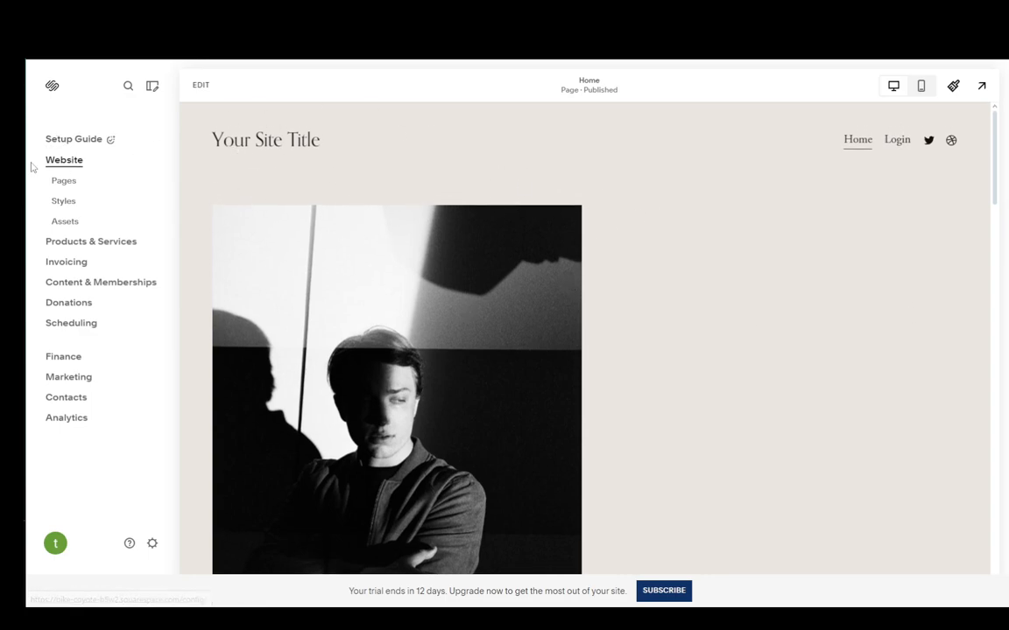
pyautogui.click(64, 180)
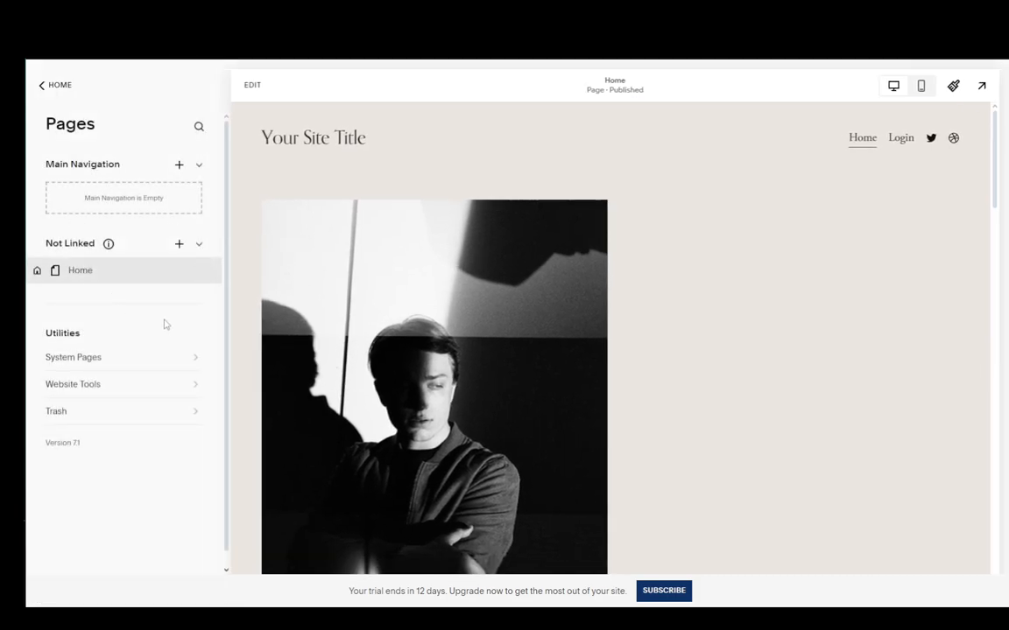
pyautogui.moveTo(59, 276)
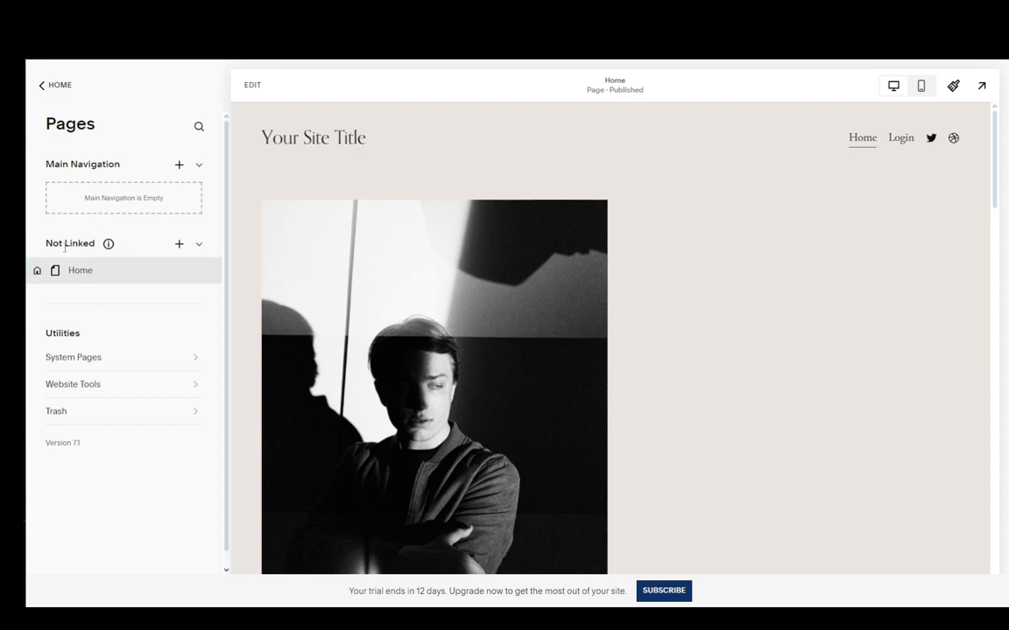
pyautogui.moveTo(101, 257)
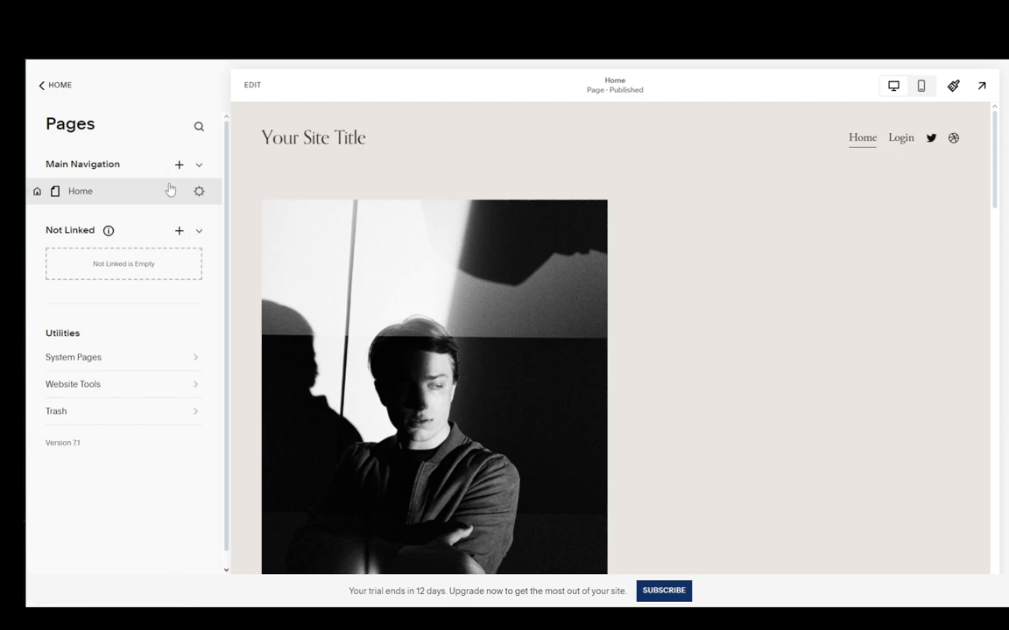
pyautogui.click(178, 164)
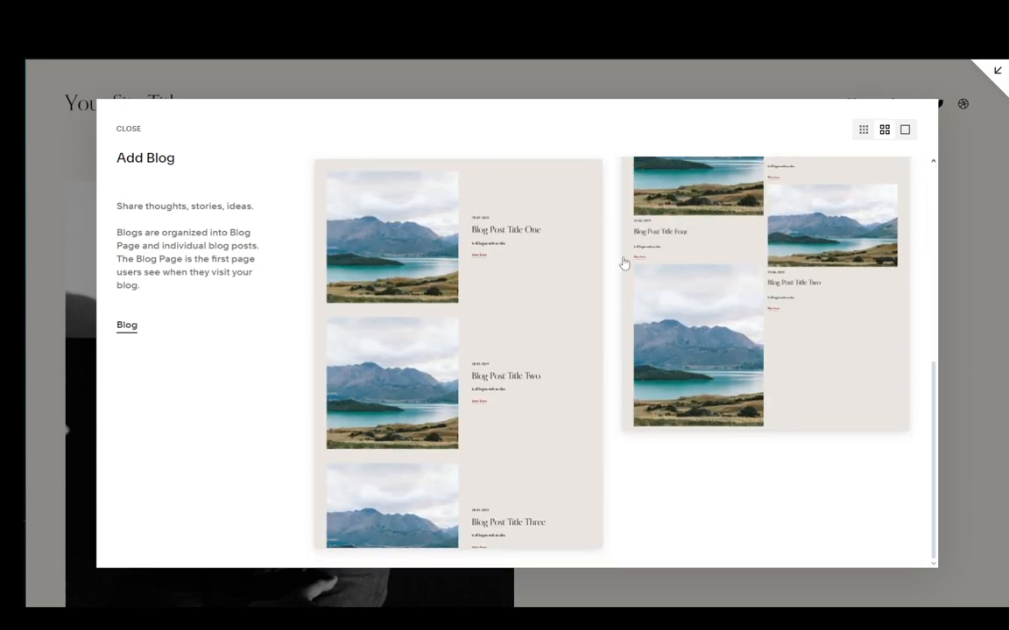
# Choose a blog layout to create the Blog 1 page, then bring up its blog settings
pyautogui.click(127, 129)
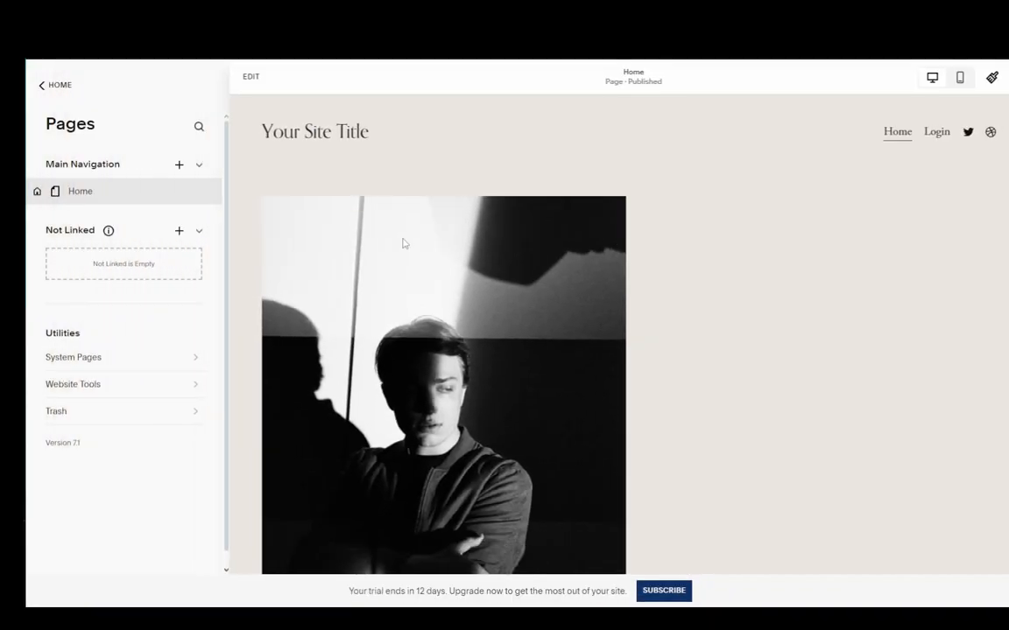
pyautogui.click(179, 165)
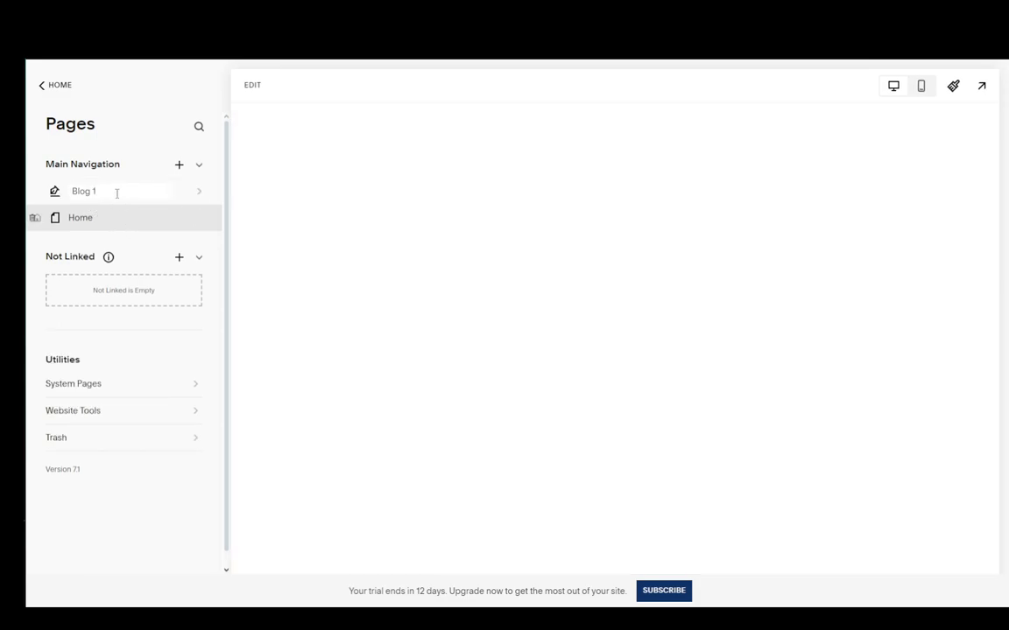
pyautogui.click(83, 191)
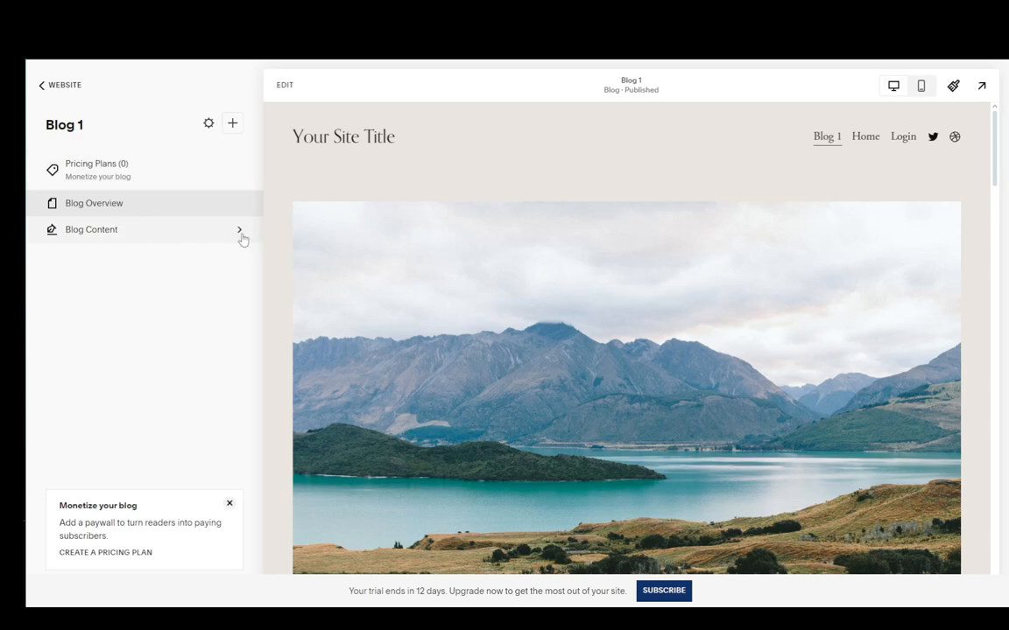
# Select all four sample posts in Blog Content and delete them, leaving Blog 1 empty
pyautogui.click(91, 229)
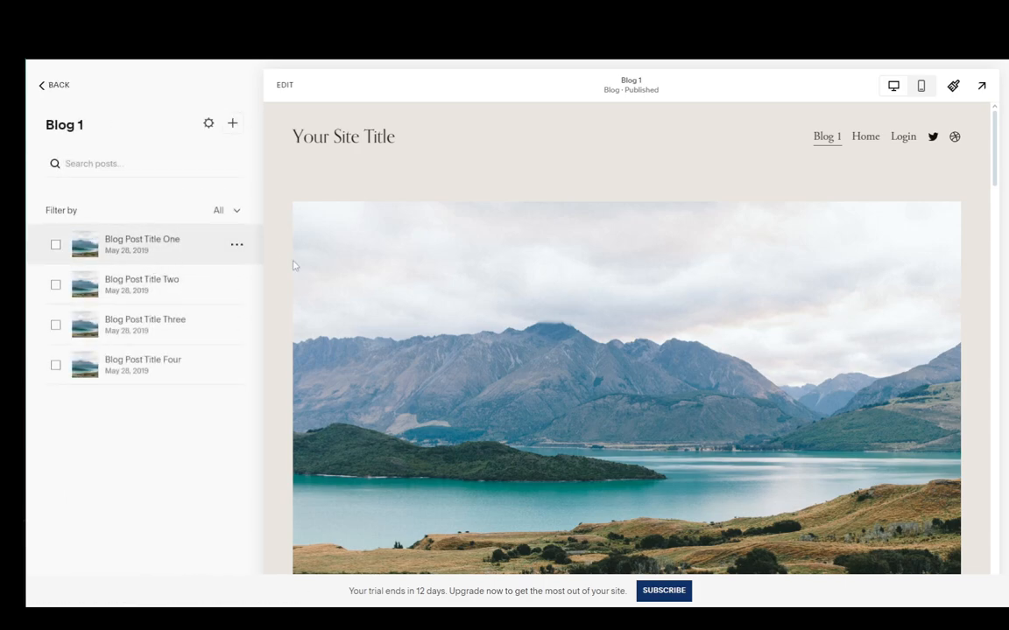
pyautogui.click(142, 245)
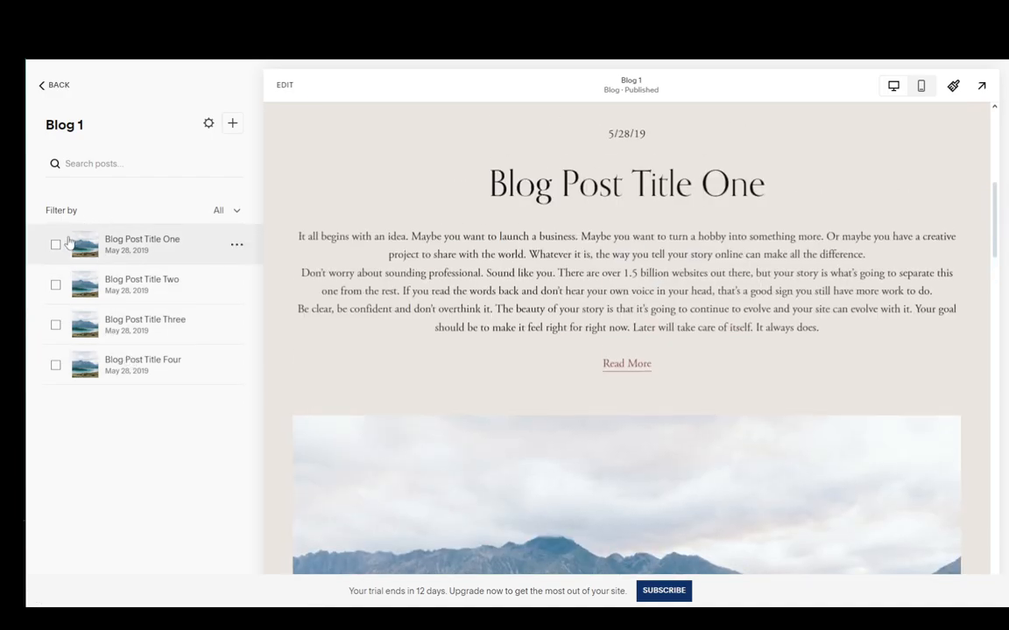
pyautogui.click(55, 285)
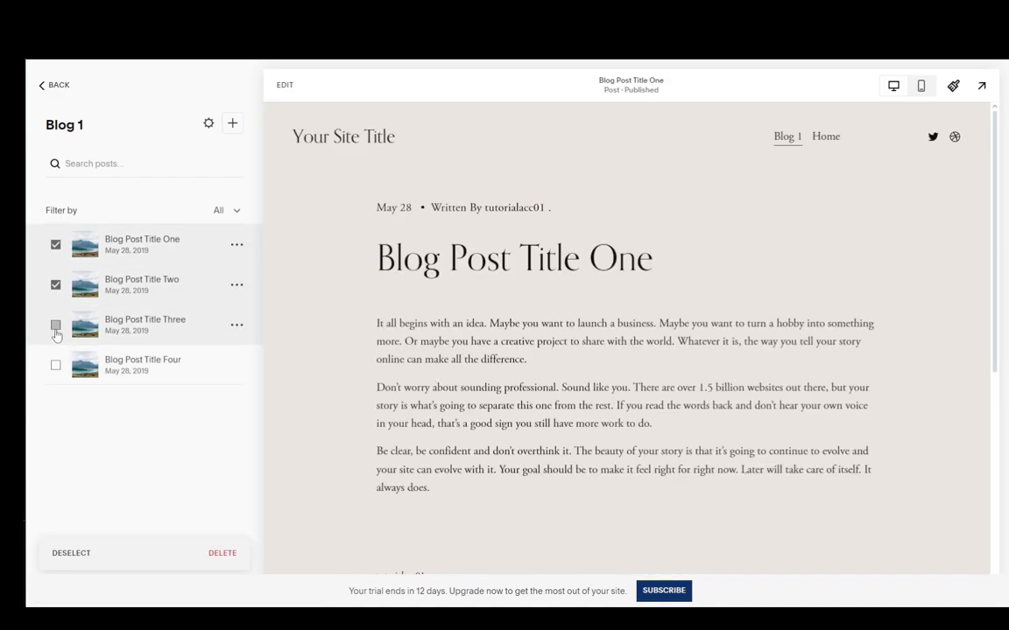
pyautogui.click(55, 325)
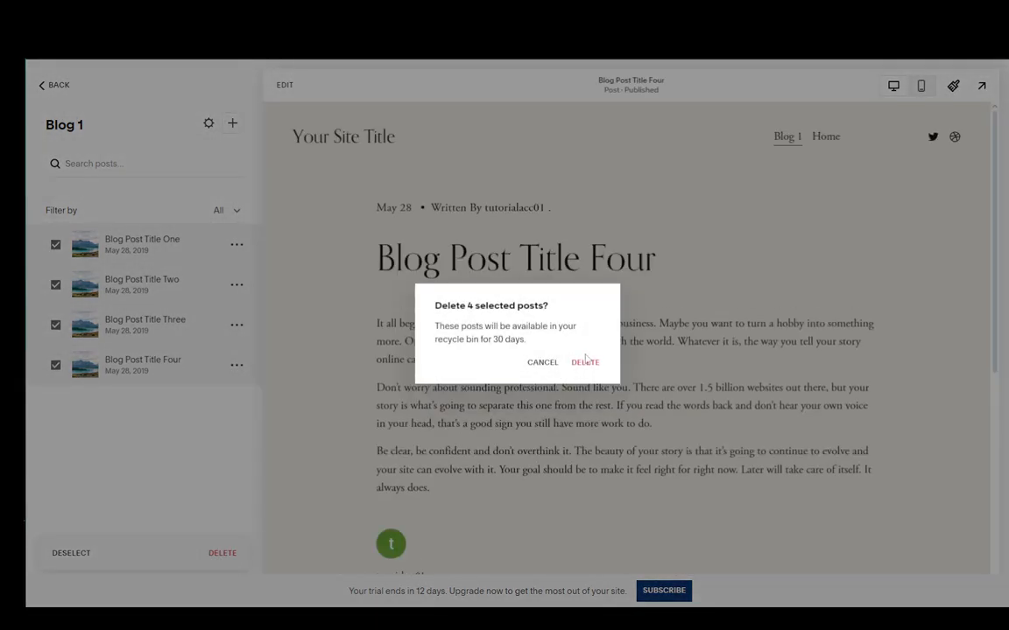
pyautogui.click(584, 361)
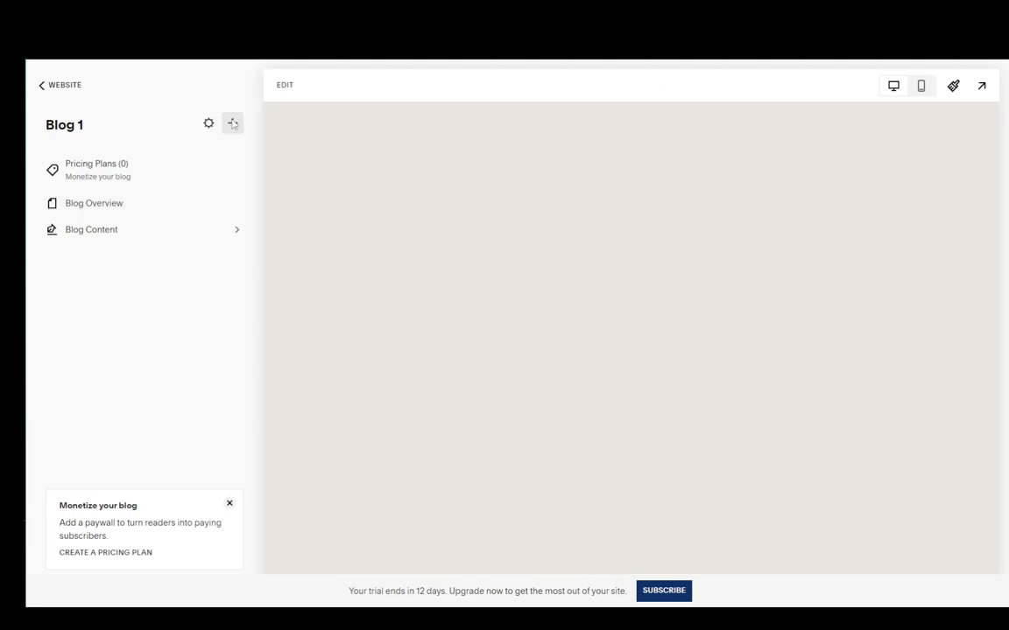
# Create a new post titled 'Test 1' with a line of placeholder body text
pyautogui.click(232, 123)
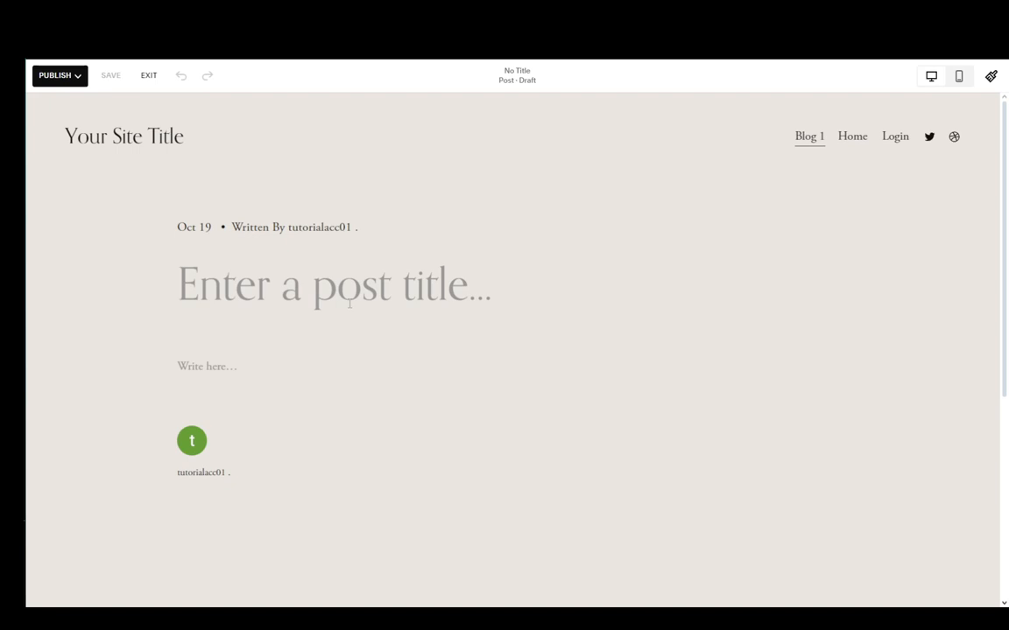
pyautogui.write('Test 1')
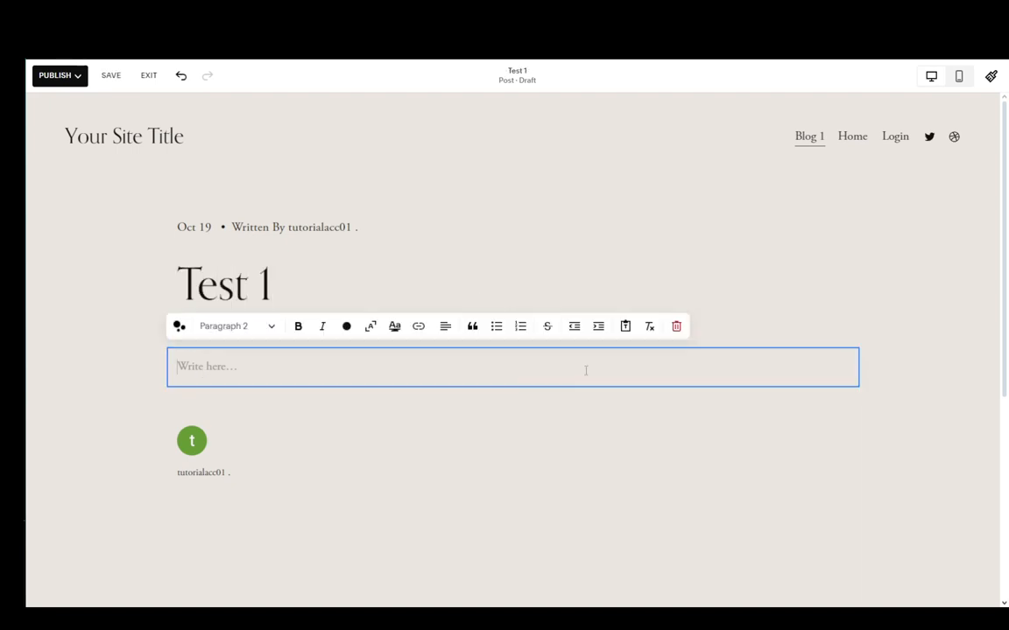
pyautogui.write('Ashgfasjkf')
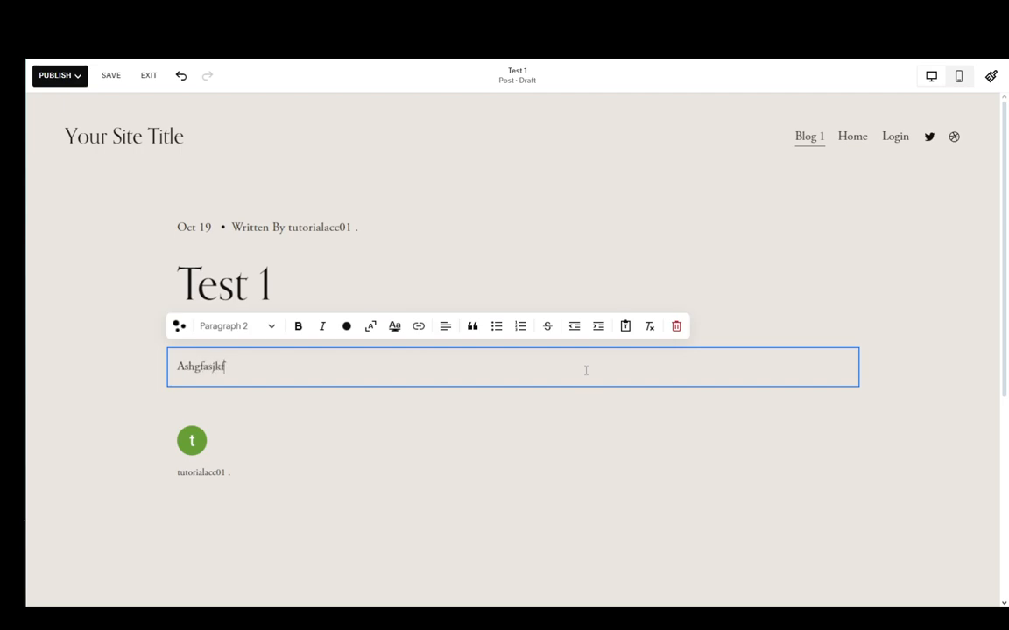
pyautogui.write('hsjdfgtrujykgfvkhasgdvfkhgsvc')
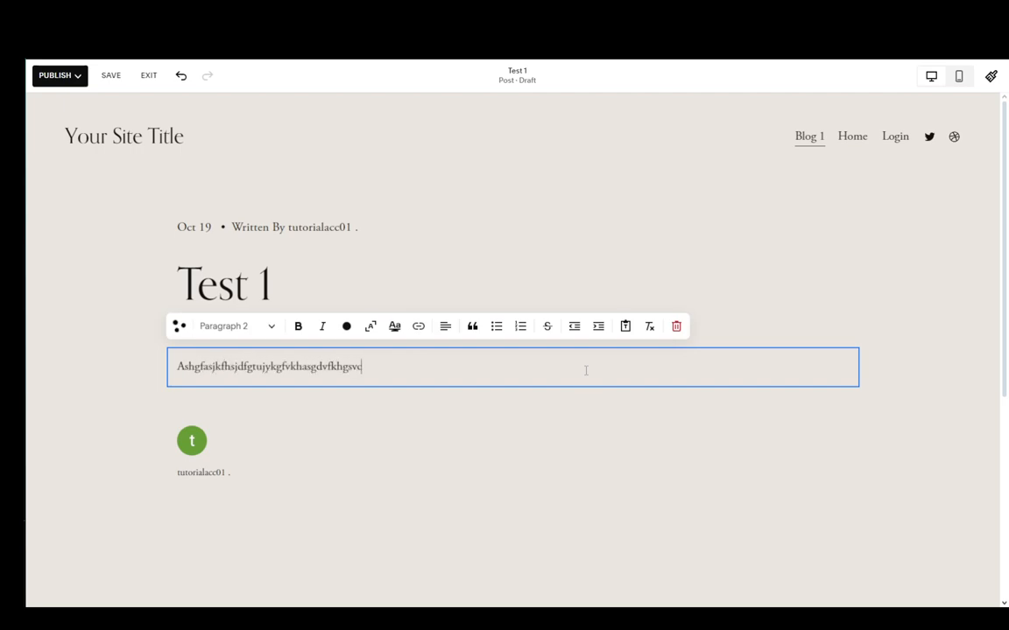
pyautogui.write('jhasvkqhwrvhdsf')
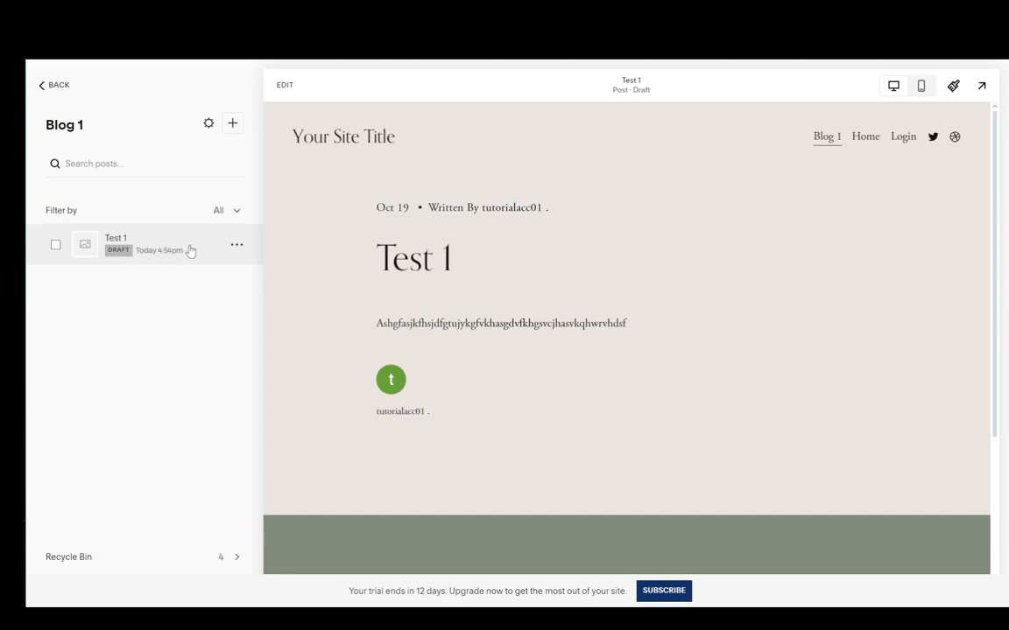
pyautogui.moveTo(236, 245)
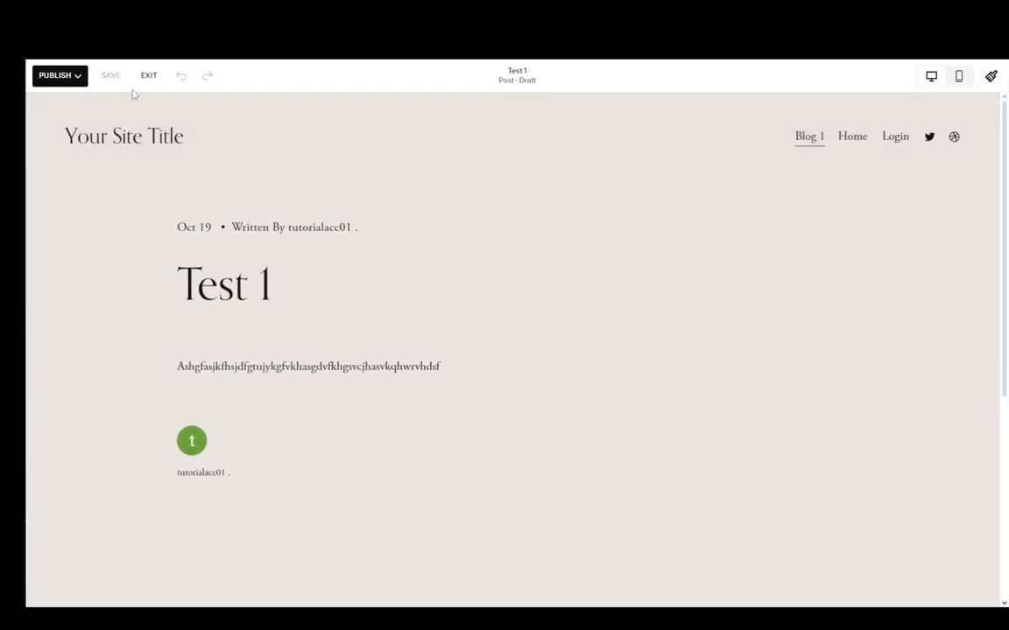
# Publish the Test 1 post and dismiss the post-is-live message
pyautogui.click(55, 75)
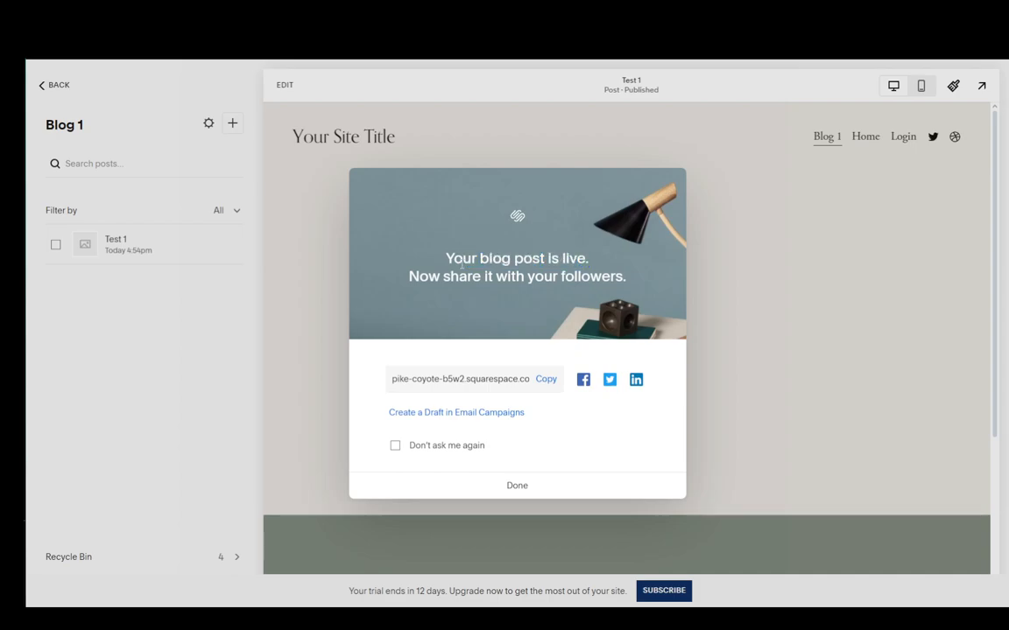
pyautogui.doubleClick(465, 275)
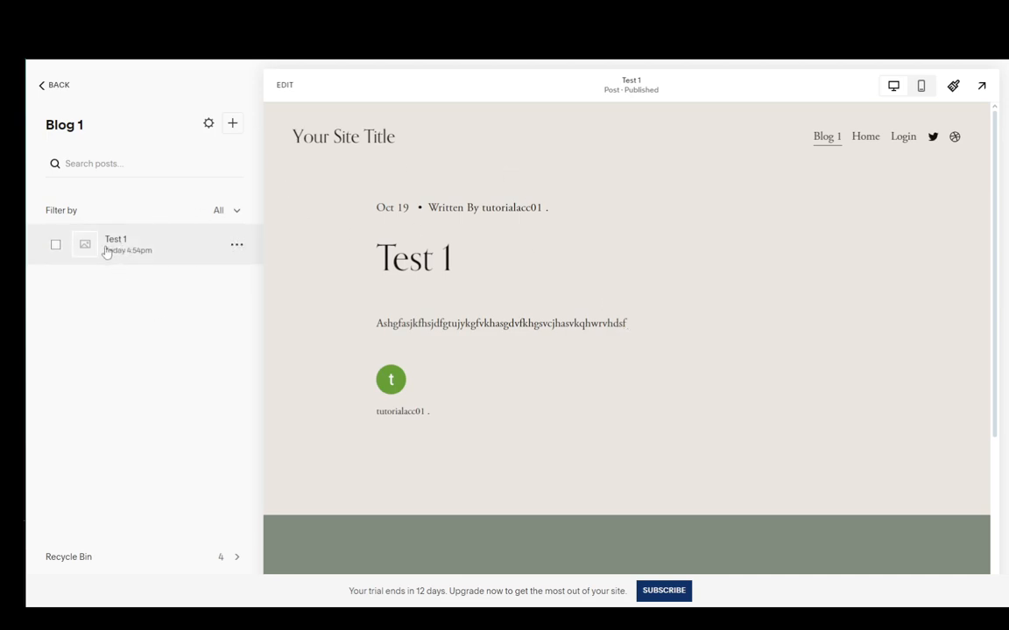
pyautogui.scroll(-3)
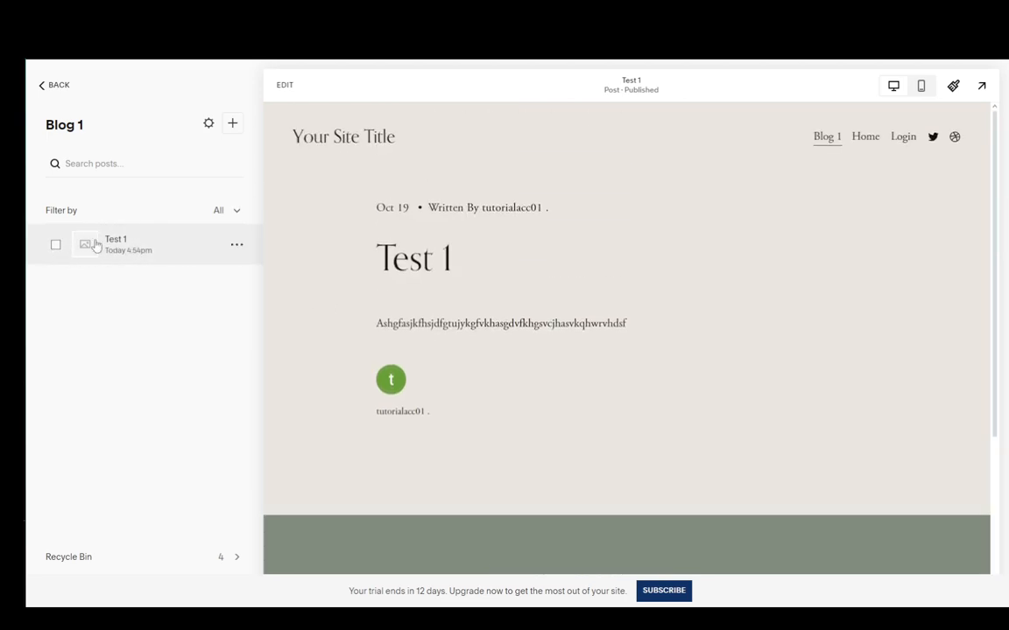
pyautogui.moveTo(105, 259)
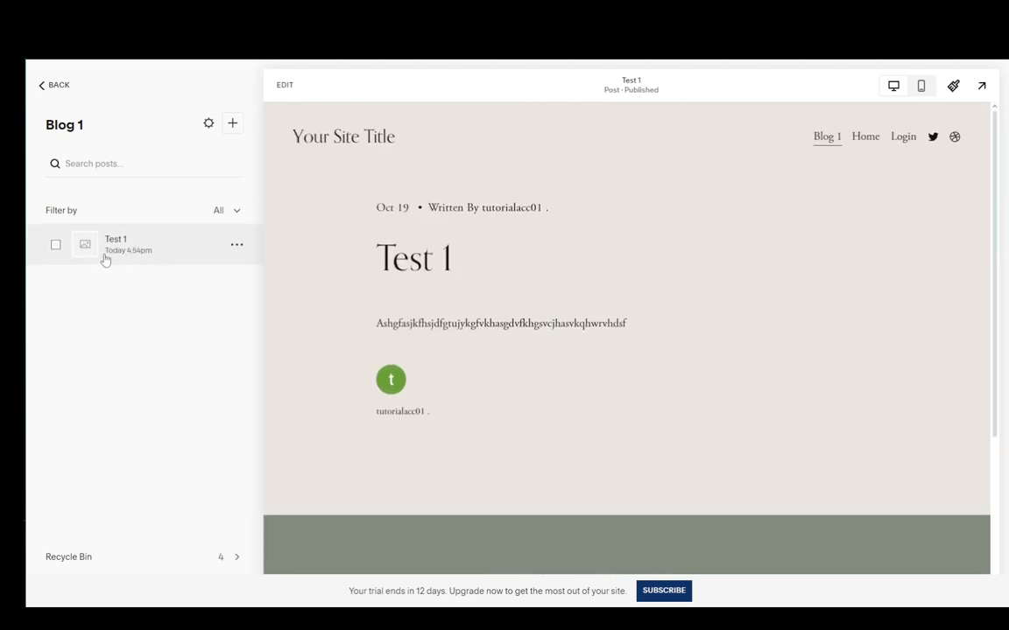
pyautogui.moveTo(97, 264)
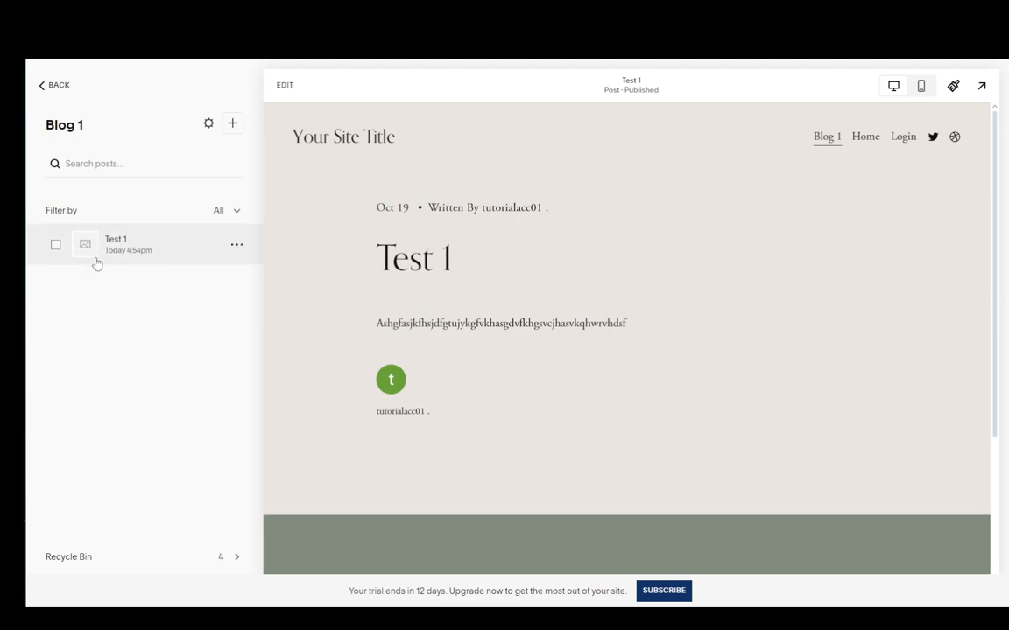
pyautogui.scroll(-3)
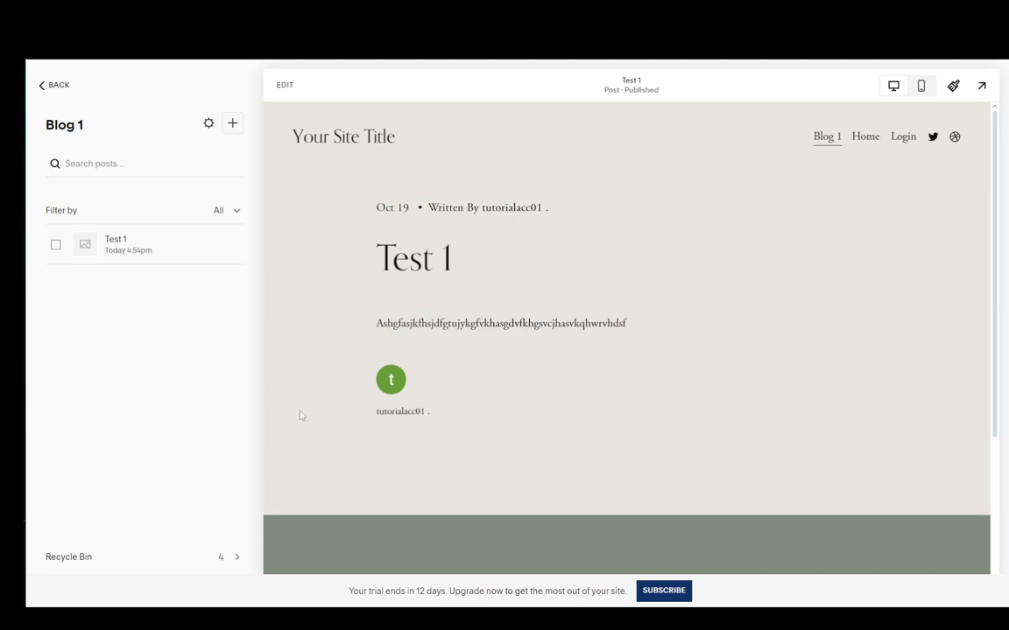
pyautogui.moveTo(210, 482)
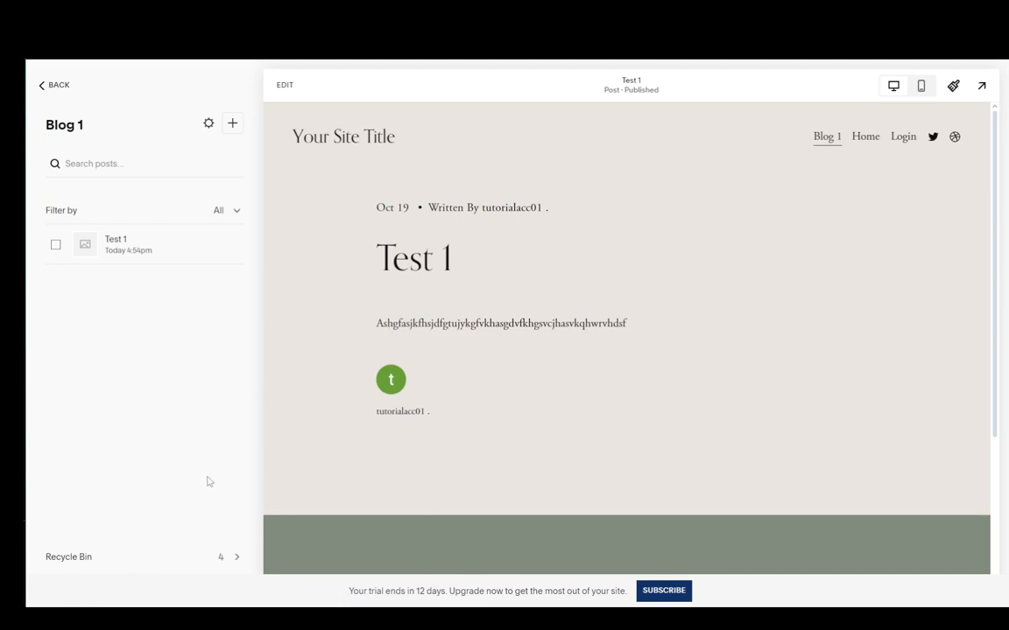